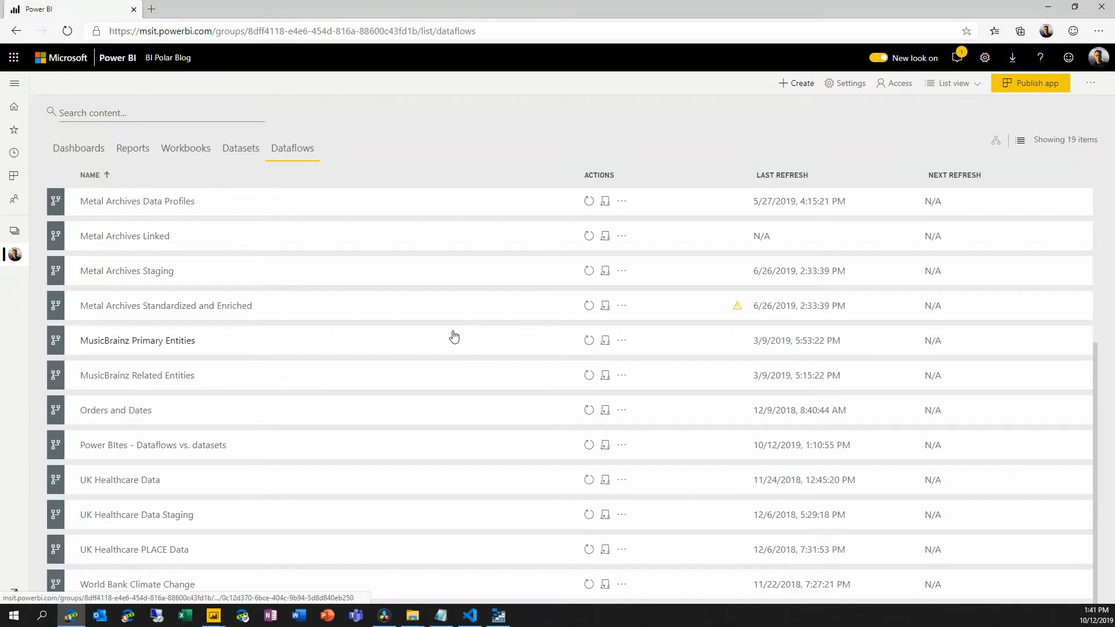
{"action": "mouse_move", "coordinate": [152, 444]}
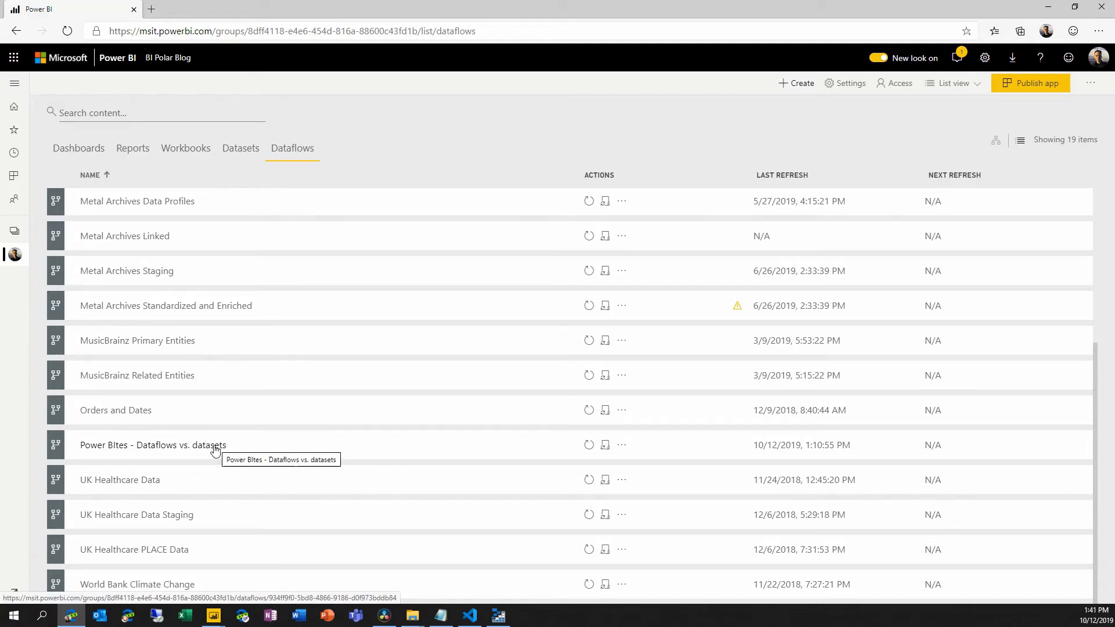
Open the 'Power BItes - Dataflows vs. datasets' dataflow in the BI Polar Blog workspace
{"action": "left_click", "coordinate": [153, 444]}
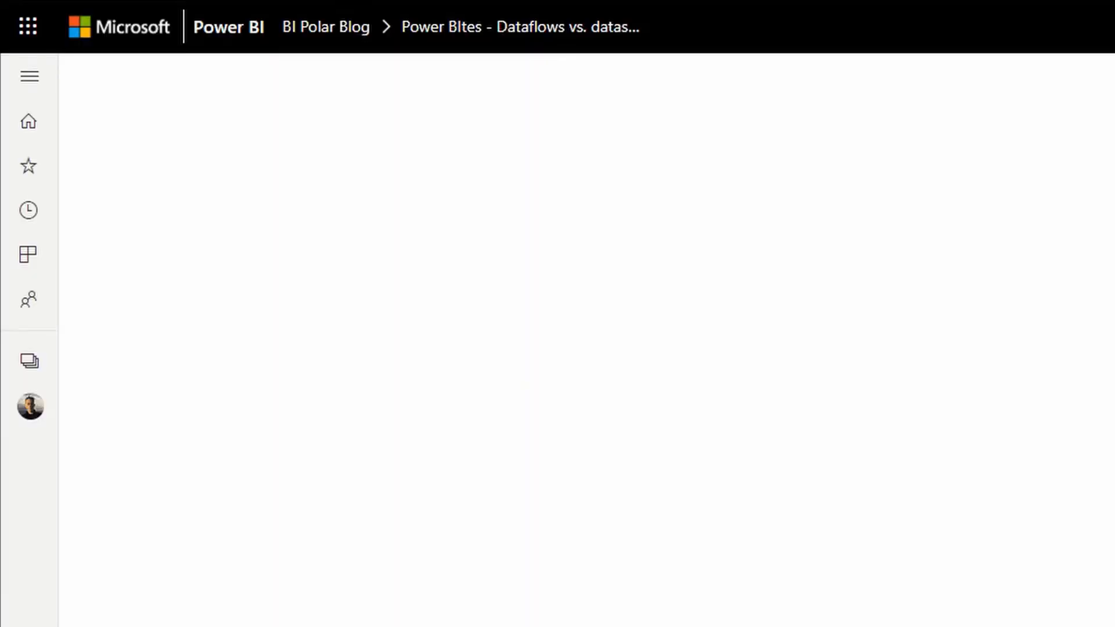